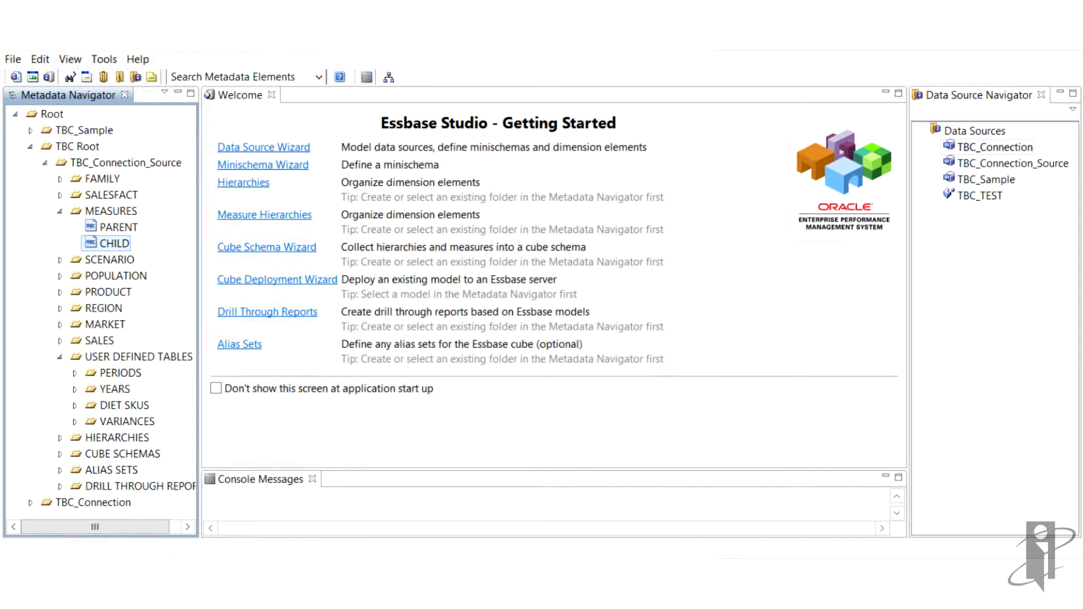
Step: Show CHILD's sample data listing 16 measure names from Additions to Total Expenses
{"action": "right_click", "coordinate": [111, 243]}
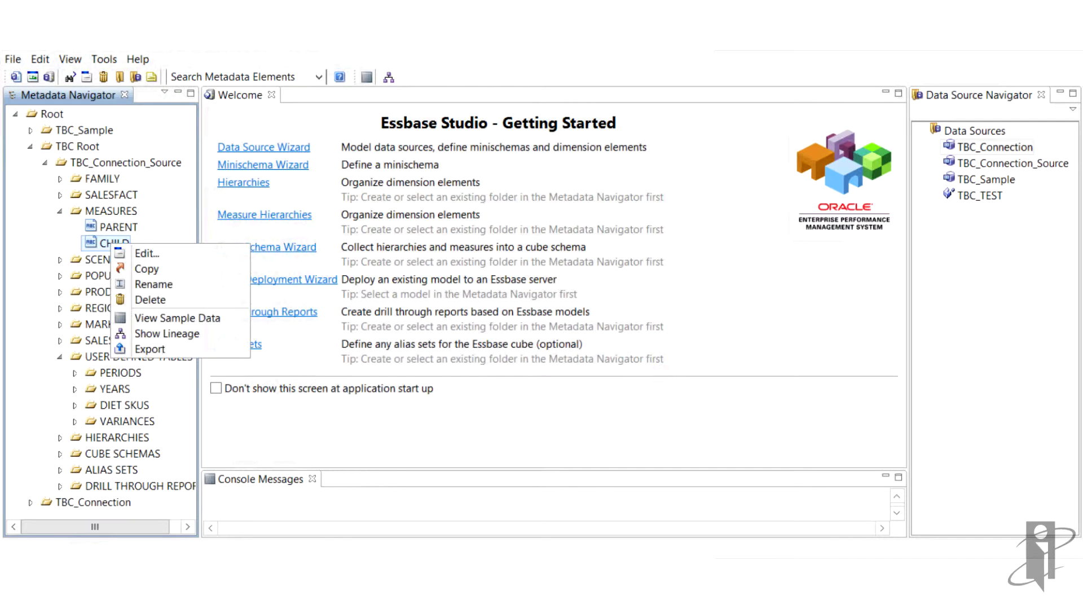
{"action": "mouse_move", "coordinate": [146, 253]}
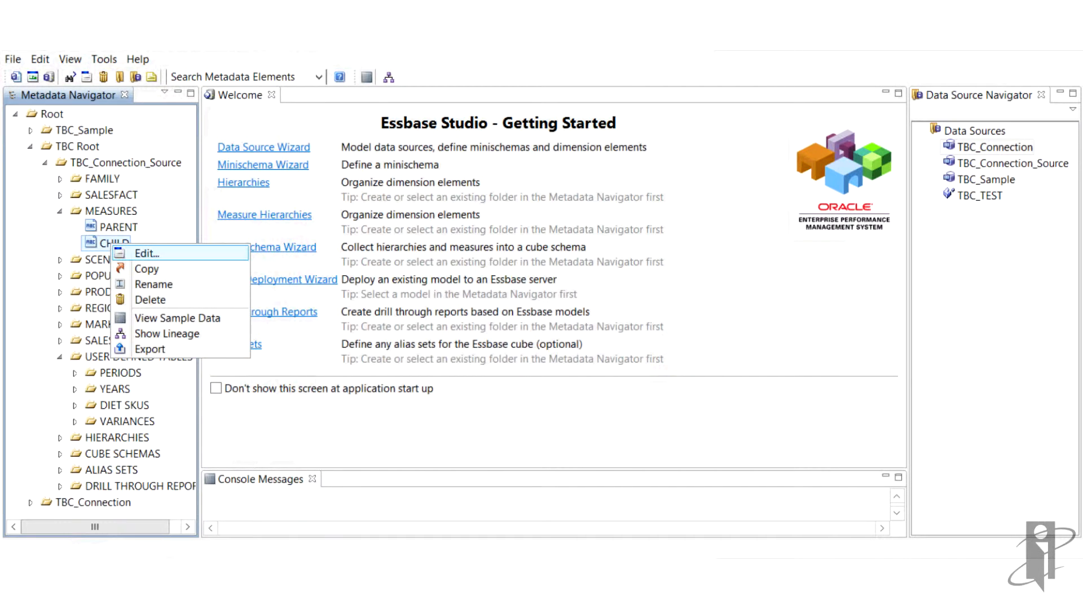
{"action": "mouse_move", "coordinate": [150, 300]}
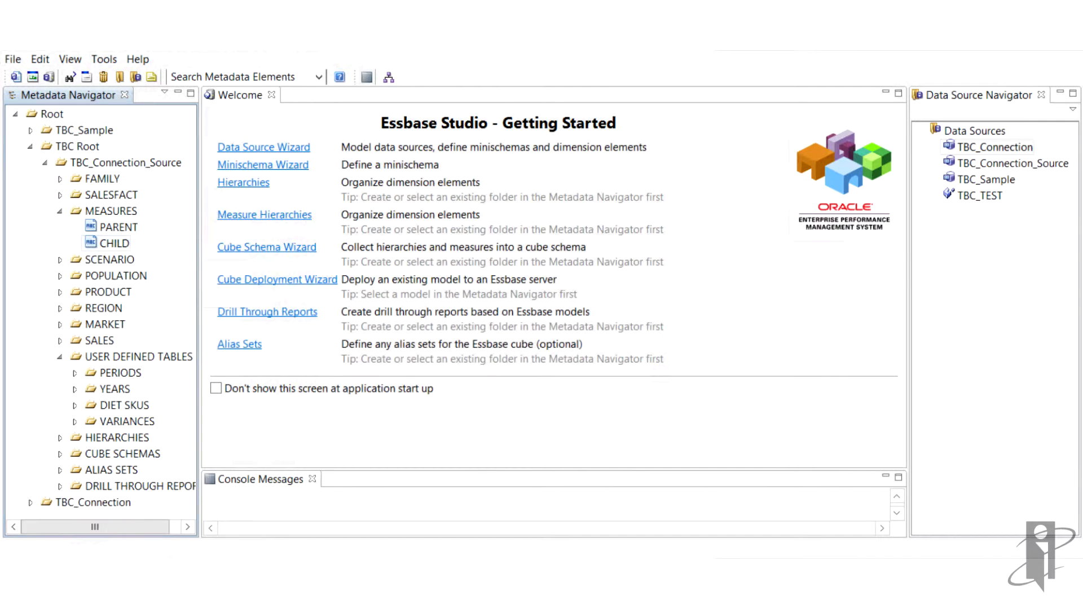
{"action": "double_click", "coordinate": [110, 244]}
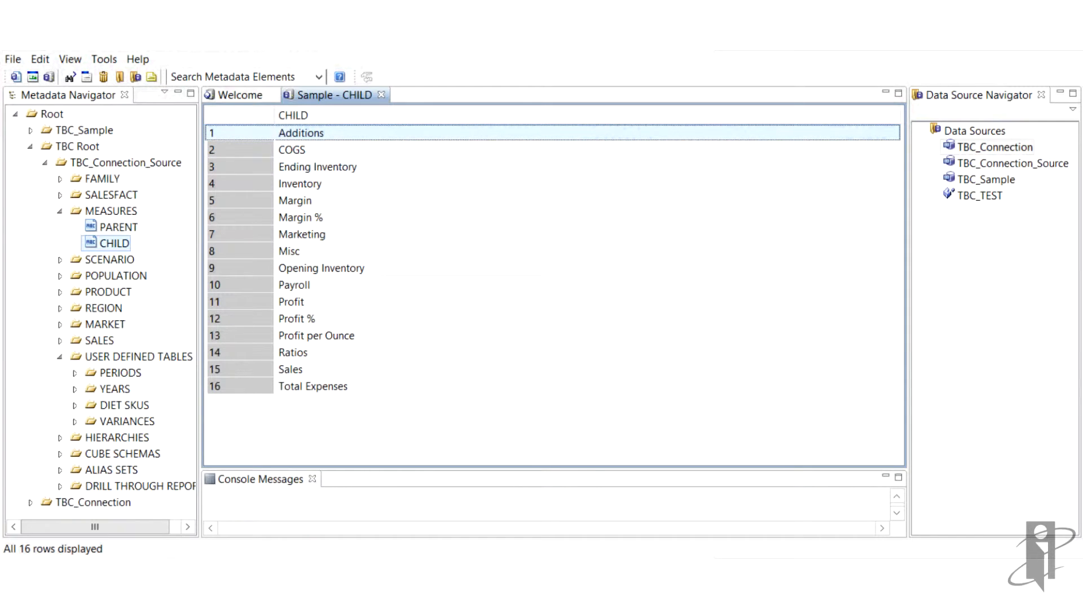
{"action": "right_click", "coordinate": [112, 244]}
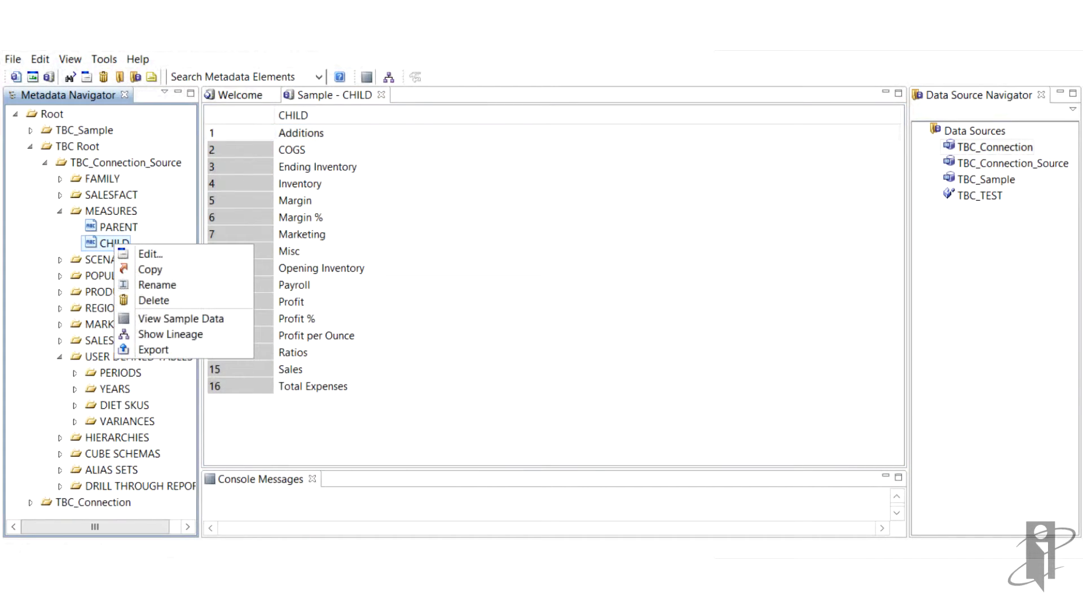
{"action": "mouse_move", "coordinate": [149, 255]}
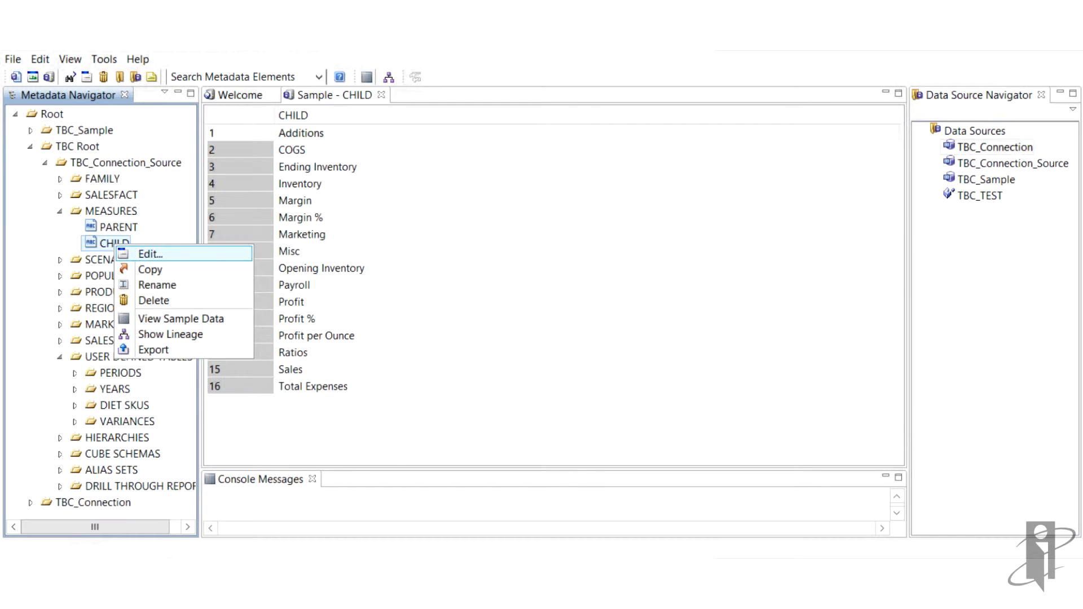
Step: Edit CHILD's properties and browse All Functions in the Functions list down to yearShort
{"action": "left_click", "coordinate": [150, 254]}
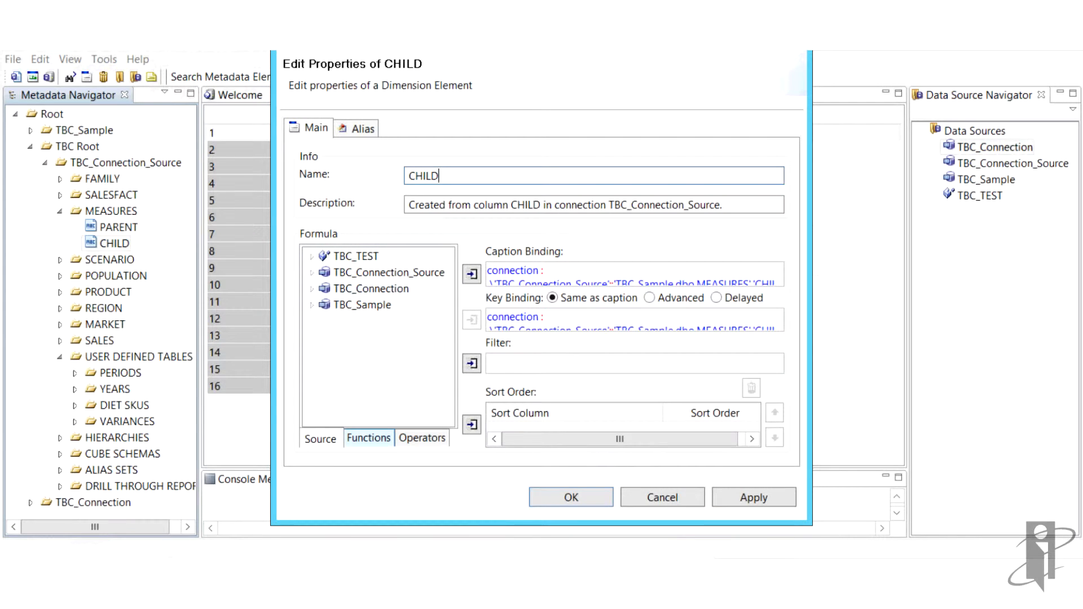
{"action": "left_click", "coordinate": [368, 438]}
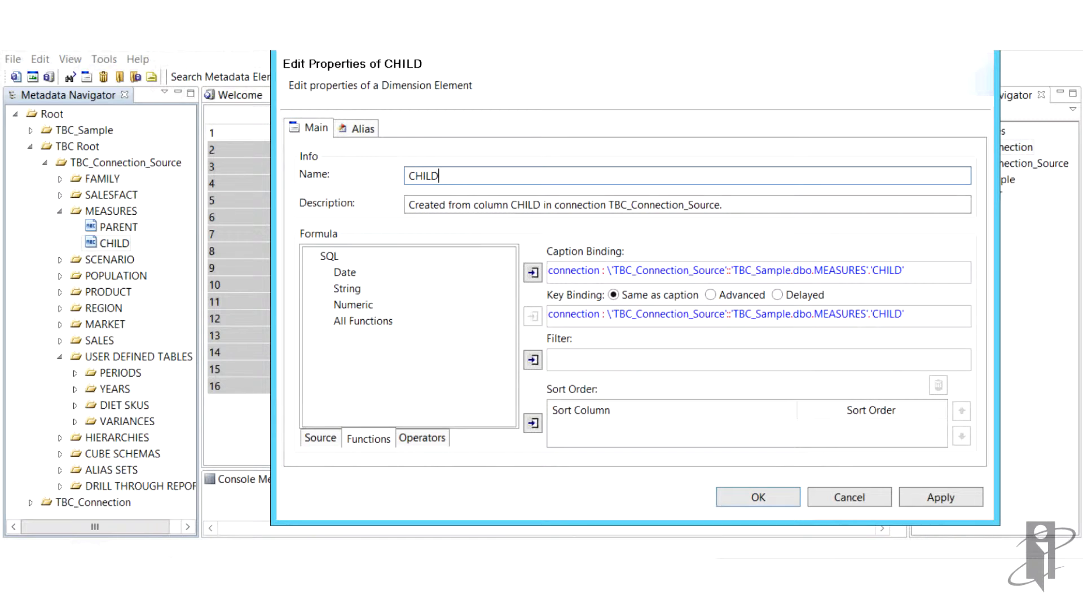
{"action": "left_click", "coordinate": [318, 256]}
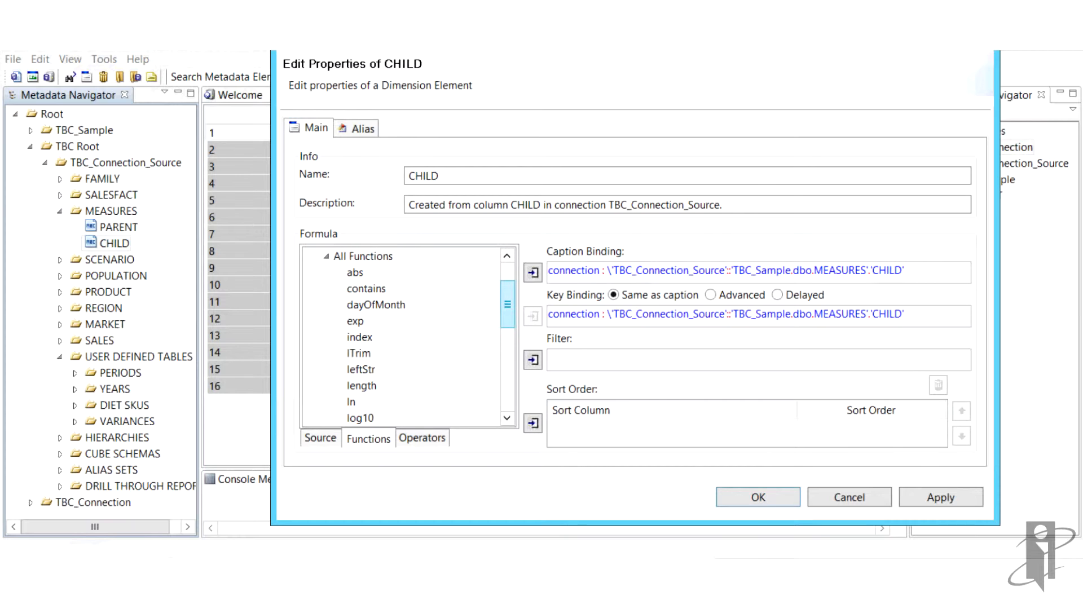
{"action": "scroll", "scroll_direction": "down", "scroll_amount": 3}
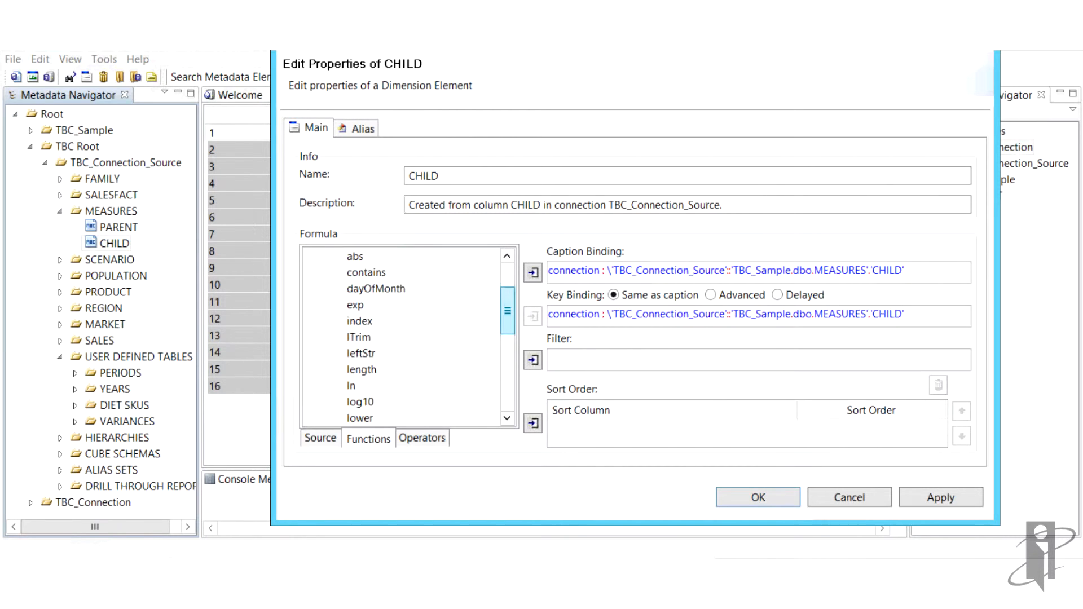
{"action": "scroll", "scroll_direction": "down", "scroll_amount": 3}
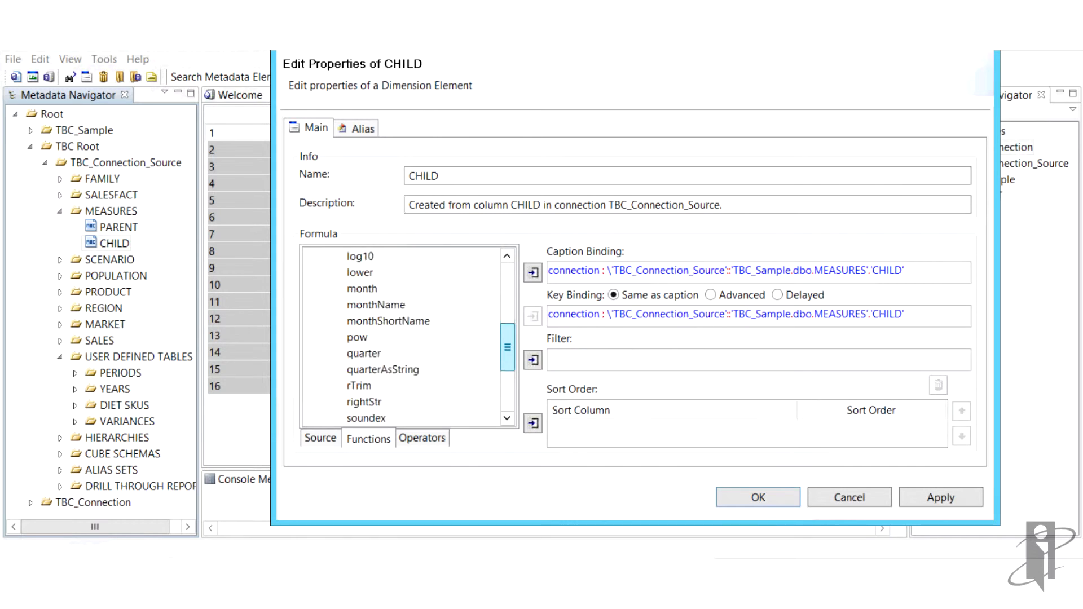
{"action": "scroll", "scroll_direction": "down", "scroll_amount": 3}
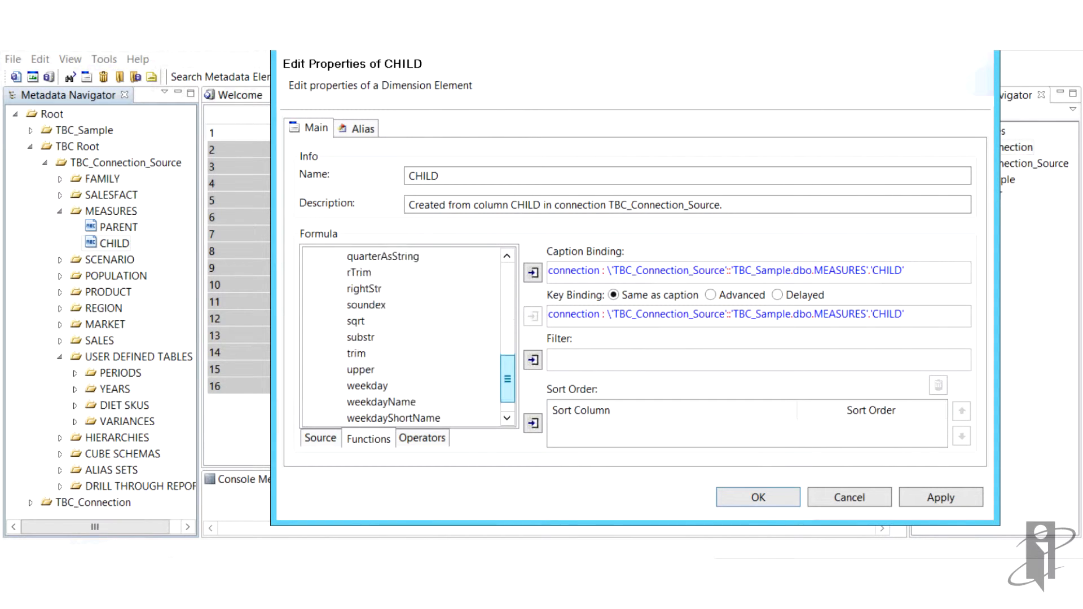
{"action": "scroll", "scroll_direction": "down", "scroll_amount": 3}
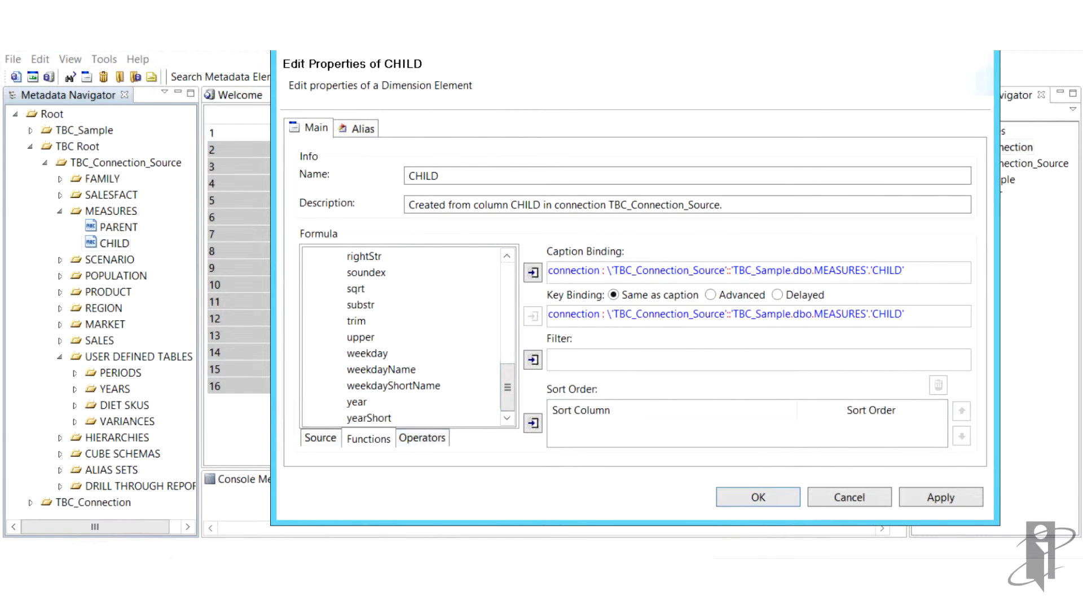
Step: Review the String and Logical formula operators, then close the Edit Properties of CHILD dialog
{"action": "left_click", "coordinate": [367, 437]}
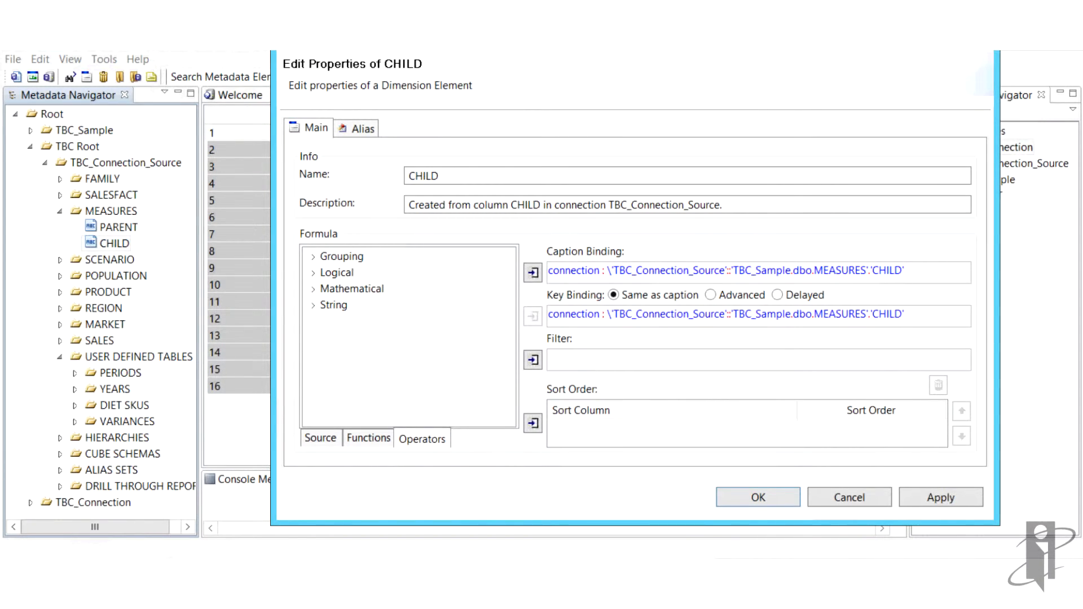
{"action": "left_click", "coordinate": [312, 305]}
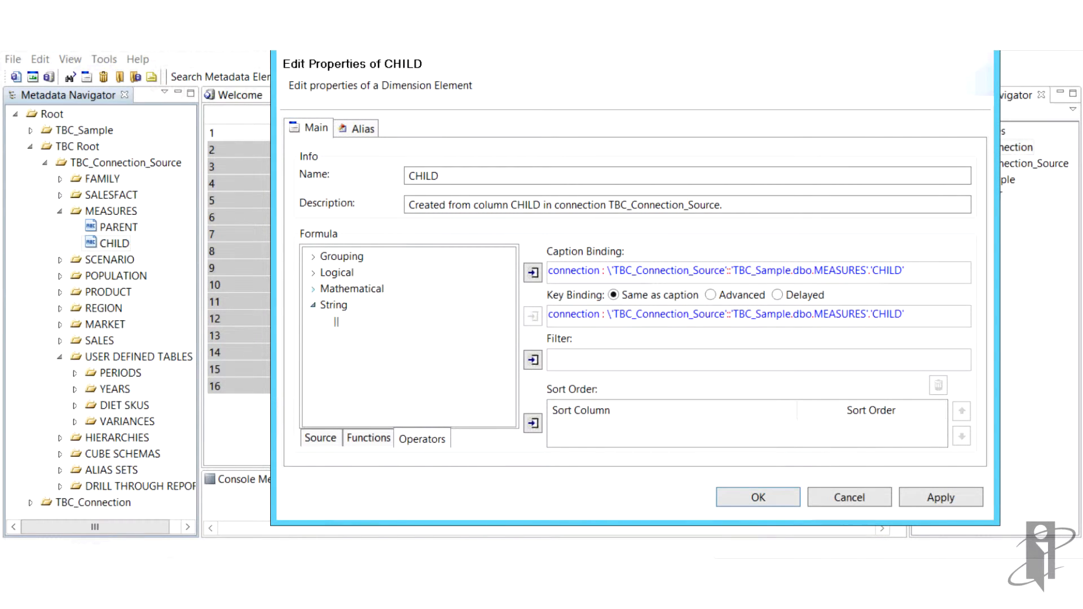
{"action": "left_click", "coordinate": [314, 289]}
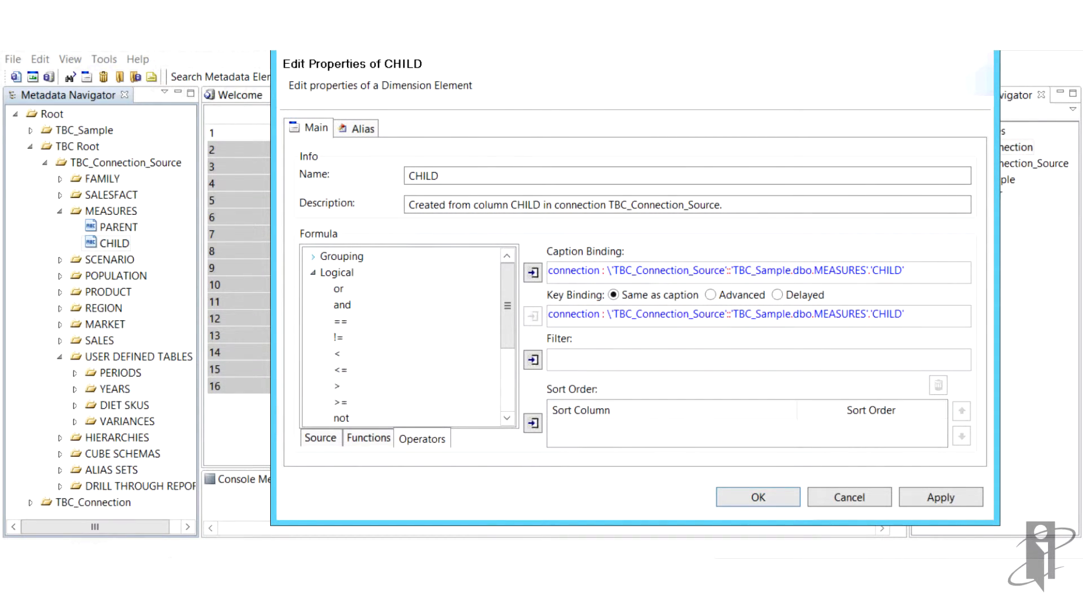
{"action": "left_click", "coordinate": [311, 257]}
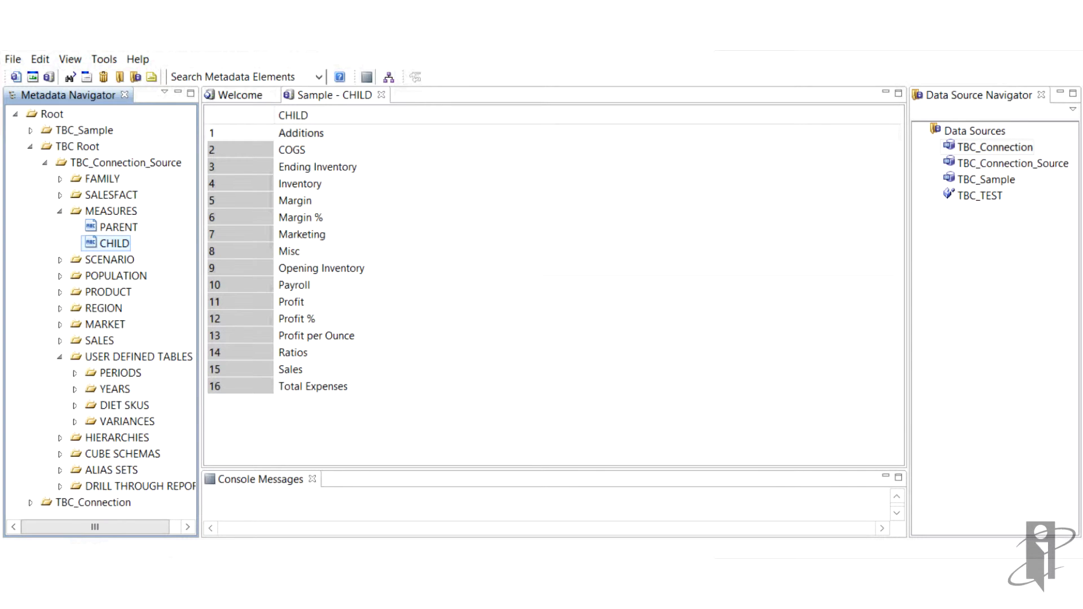
Step: Collapse USER DEFINED TABLES and expand HIERARCHIES to select the MEASURES hierarchy
{"action": "left_click", "coordinate": [290, 369]}
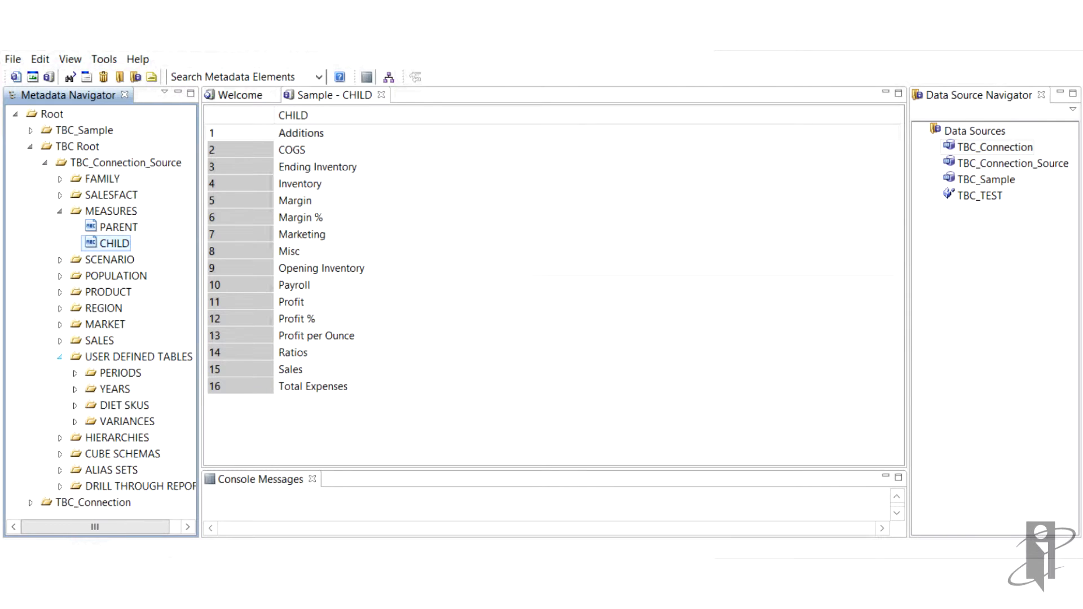
{"action": "left_click", "coordinate": [62, 357]}
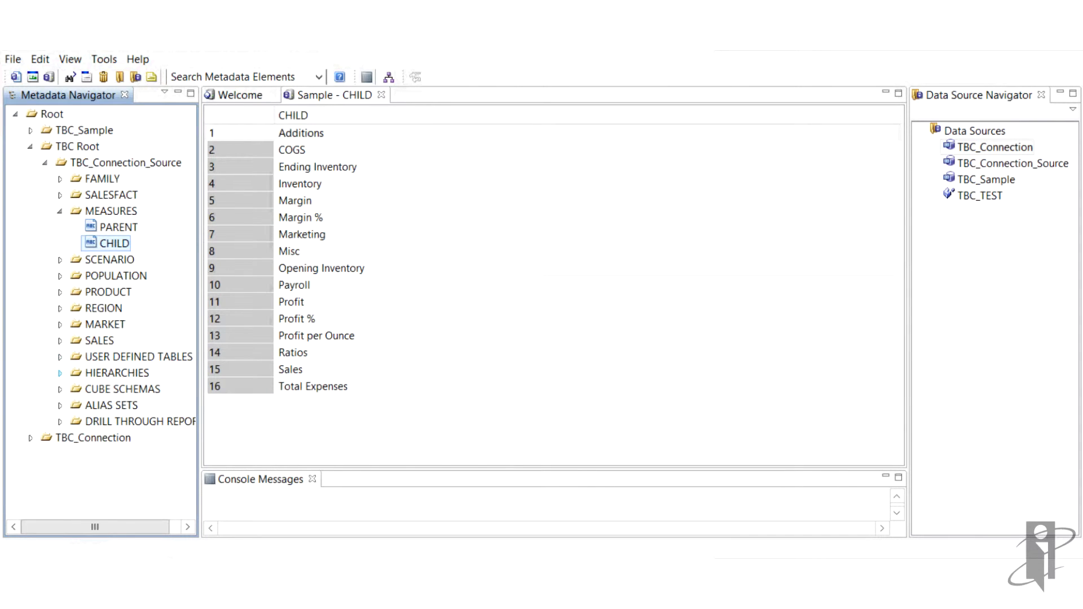
{"action": "left_click", "coordinate": [58, 372]}
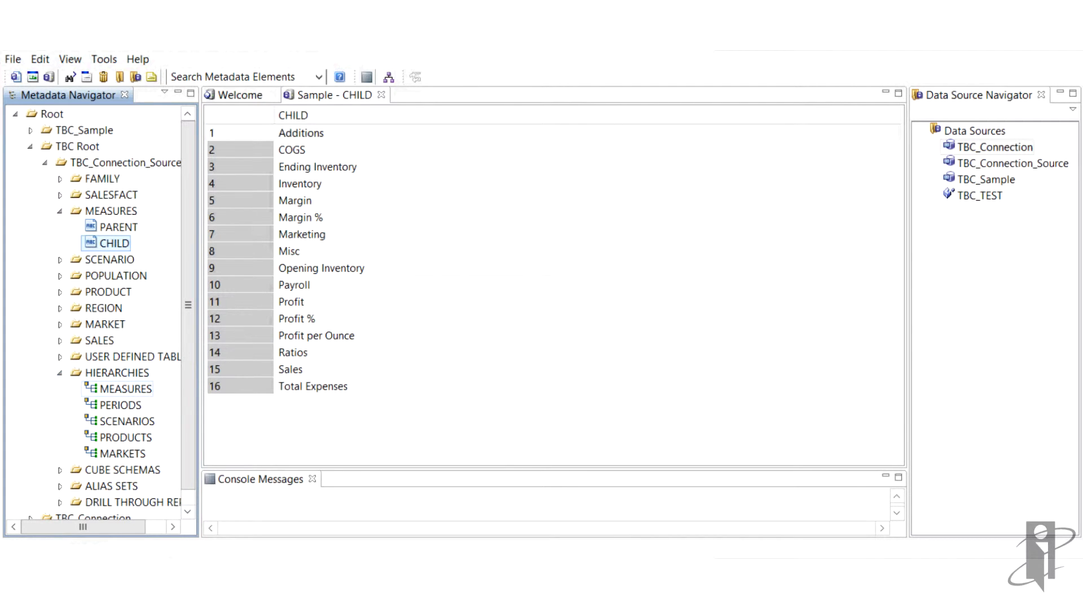
{"action": "left_click", "coordinate": [104, 388]}
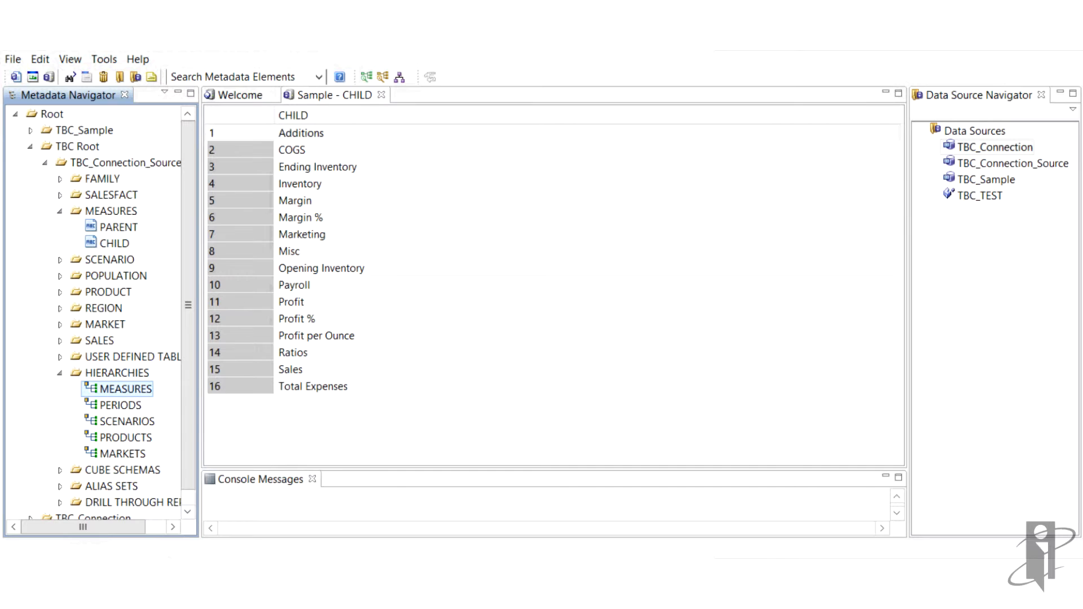
Step: Edit the MEASURES hierarchy, showing PARENT over CHILD with their key bindings
{"action": "right_click", "coordinate": [106, 388]}
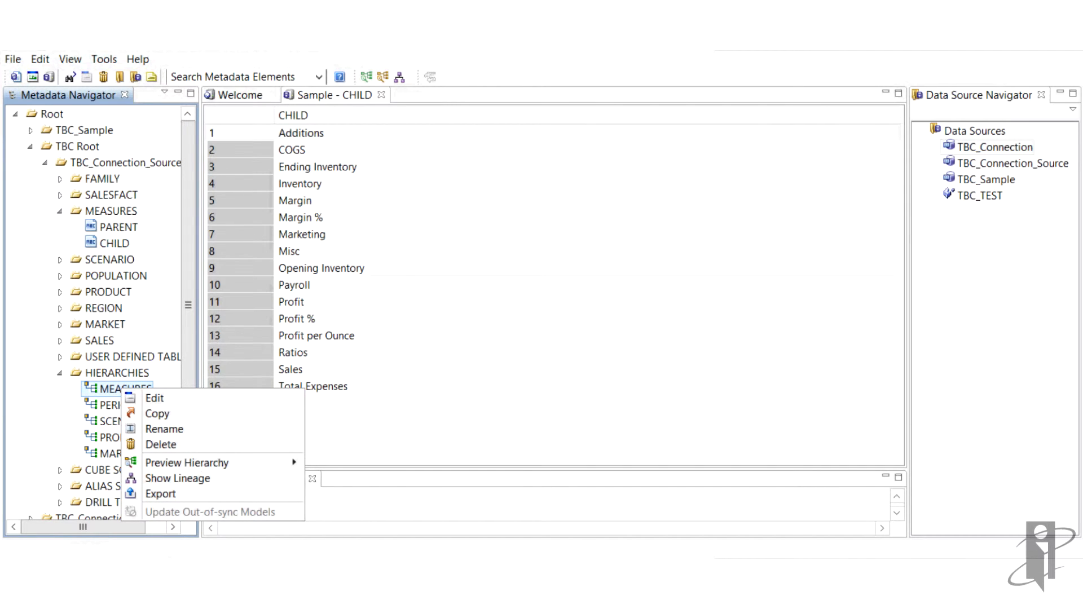
{"action": "mouse_move", "coordinate": [153, 398]}
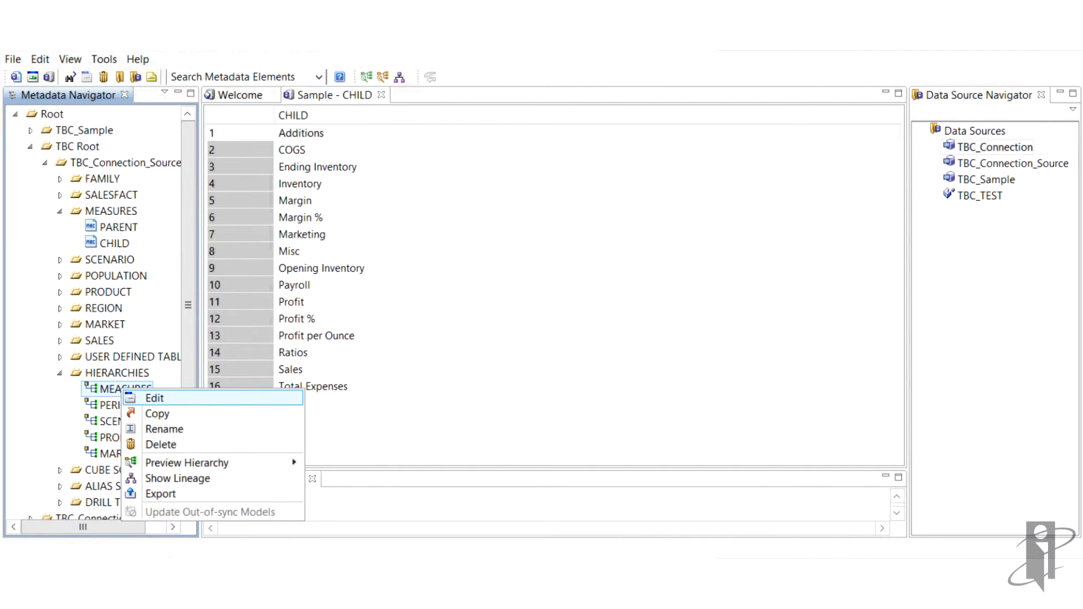
{"action": "left_click", "coordinate": [154, 398]}
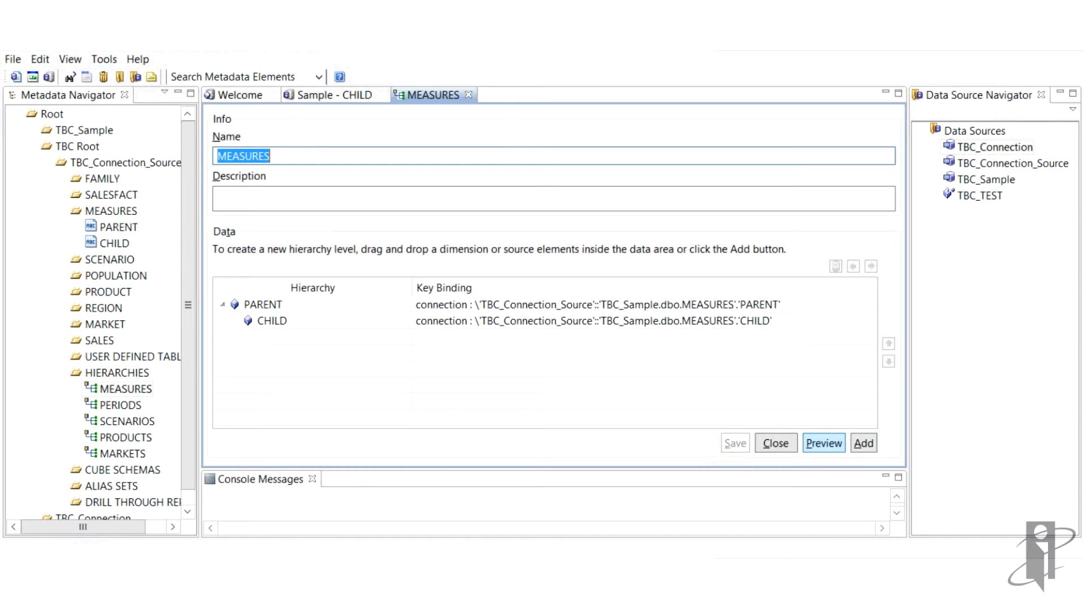
Step: Preview MEASURES With Caption Binding, showing Profit, Inventory and Ratios under Measures
{"action": "left_click", "coordinate": [864, 442]}
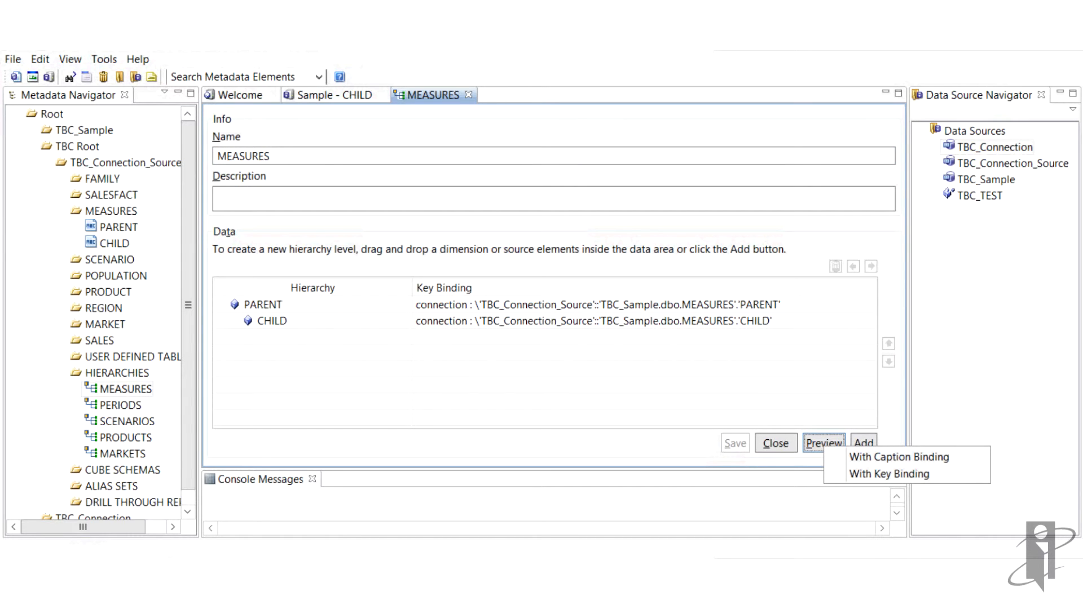
{"action": "mouse_move", "coordinate": [895, 456]}
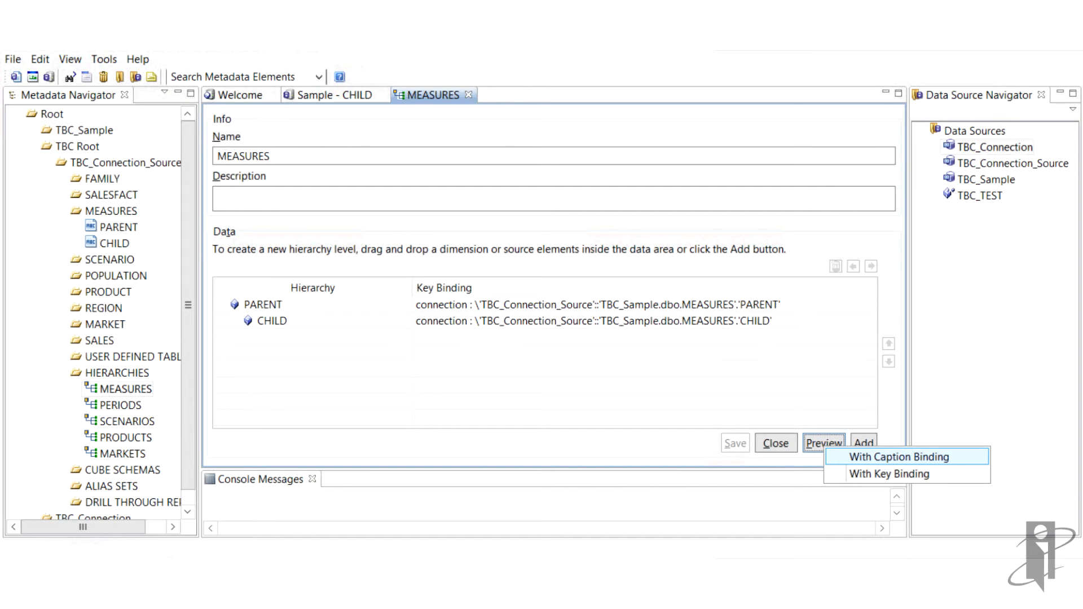
{"action": "left_click", "coordinate": [906, 457]}
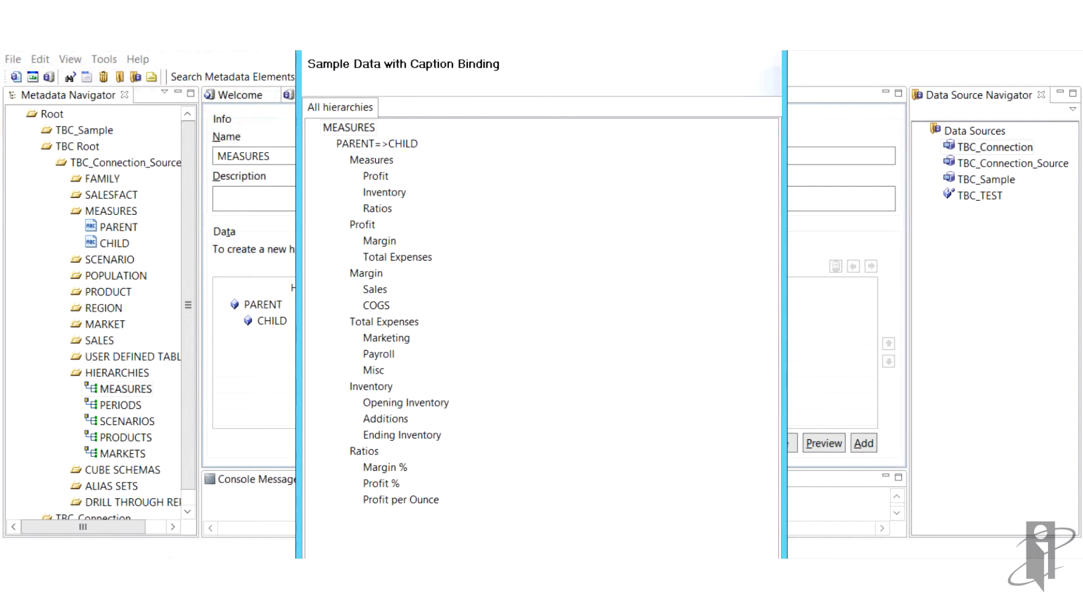